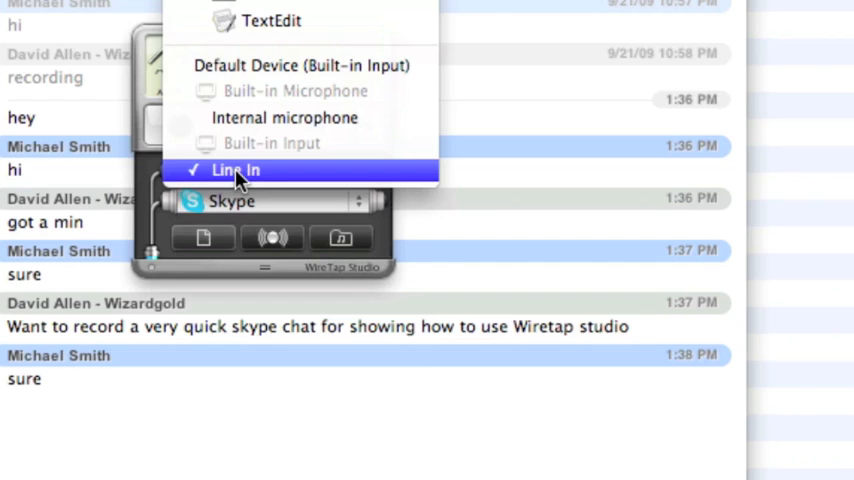
mouse_move(285, 118)
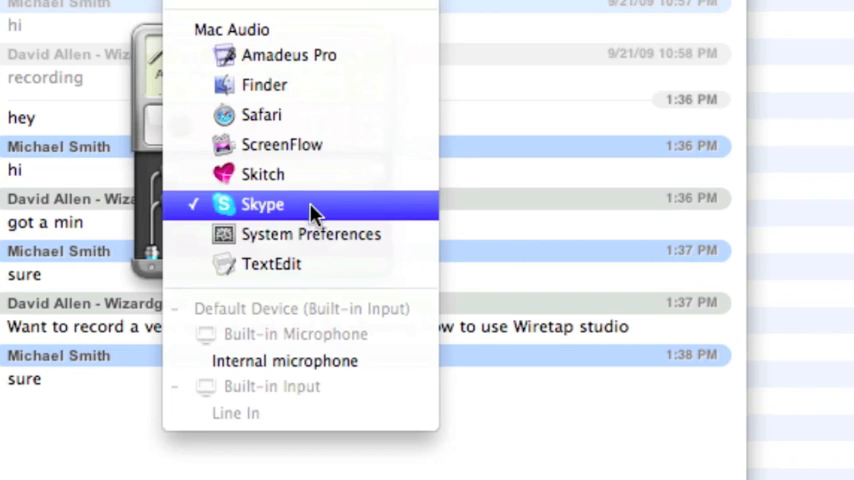
mouse_move(320, 217)
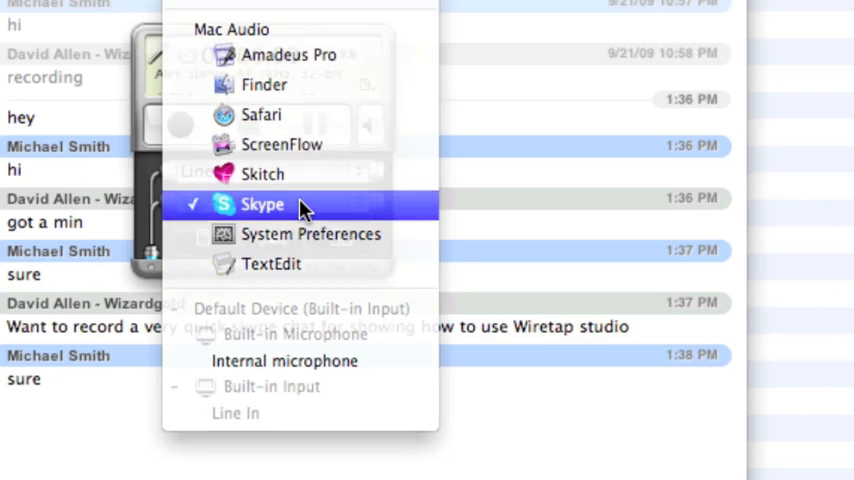
Keep Skype as the application audio source alongside the Line In input
left_click(263, 204)
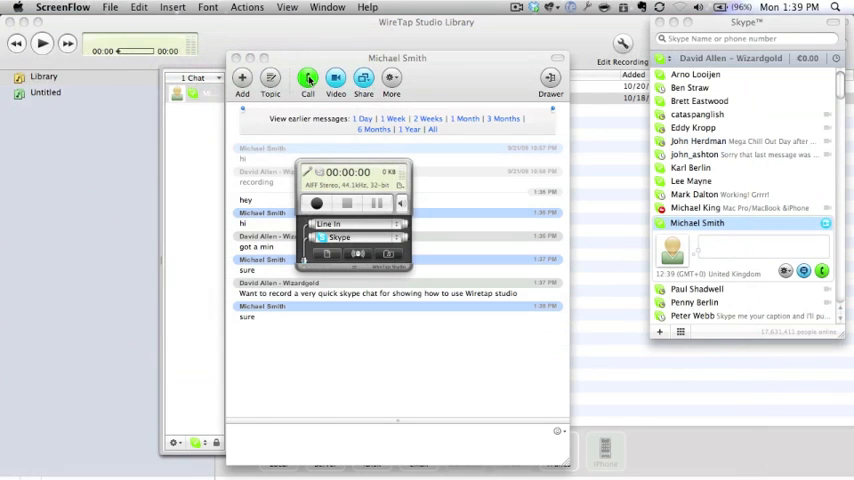
Call the contact from the open Skype chat and start WireTap recording
left_click(311, 77)
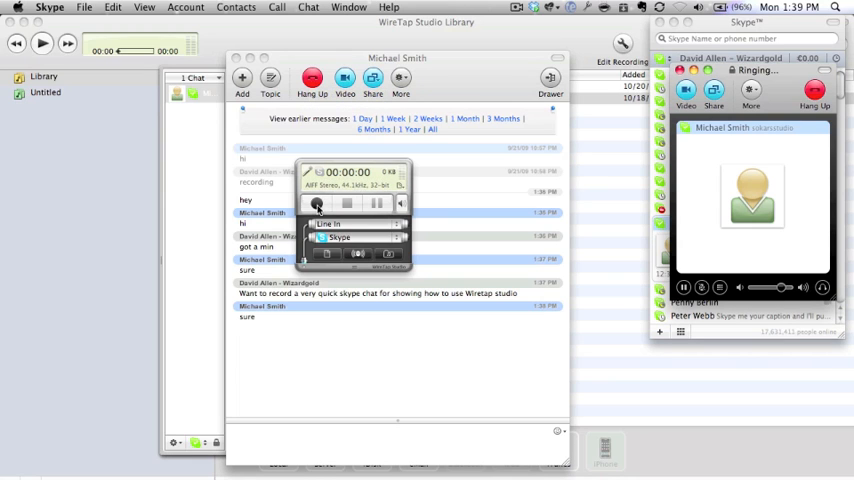
left_click(316, 203)
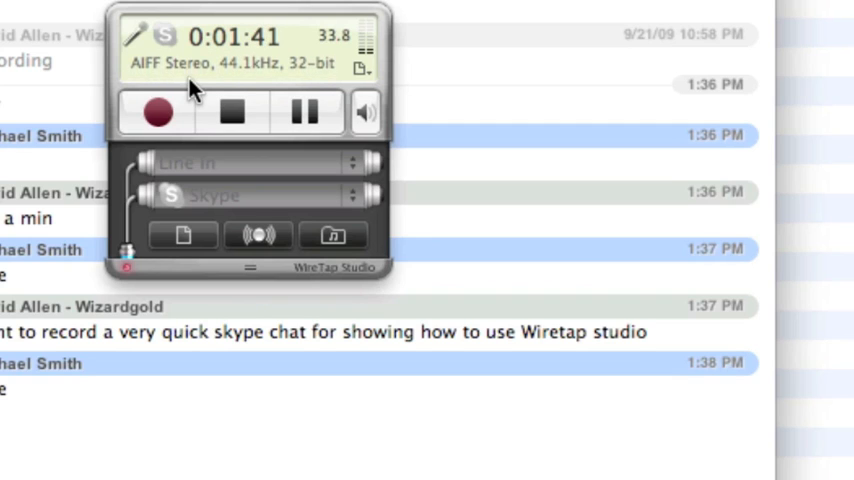
mouse_move(338, 52)
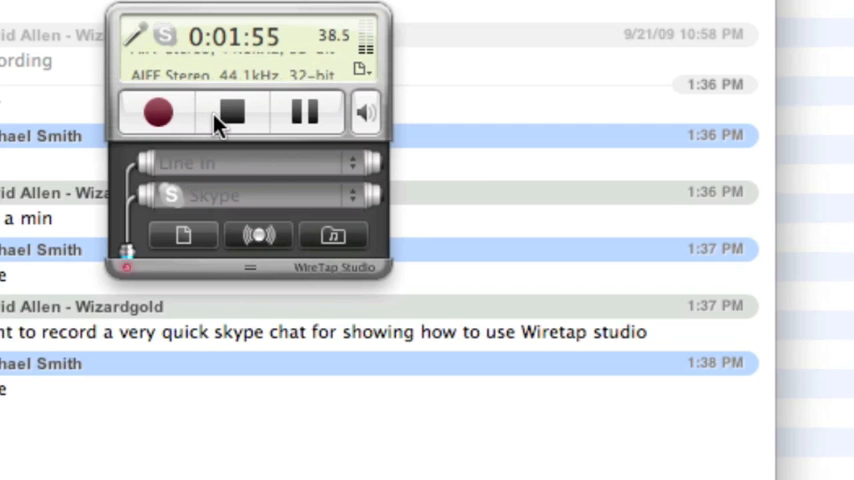
Stop recording, then play the 1:57 clip from its start and pause near 0:04
left_click(230, 111)
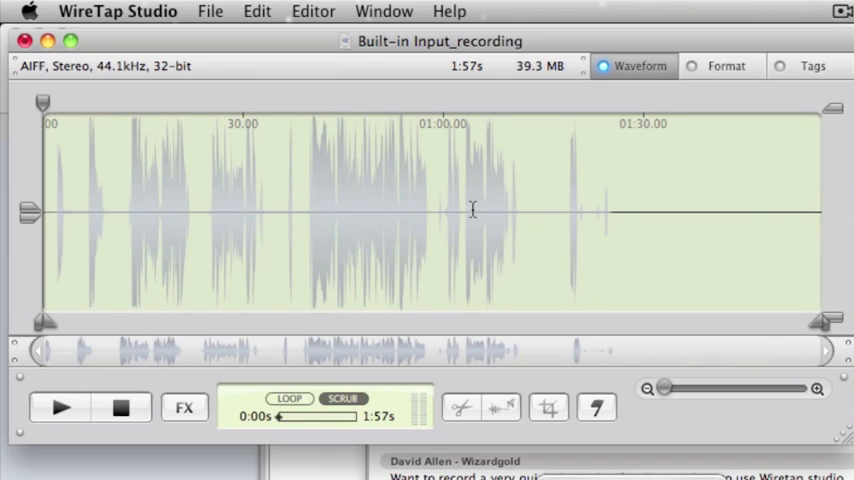
mouse_move(58, 243)
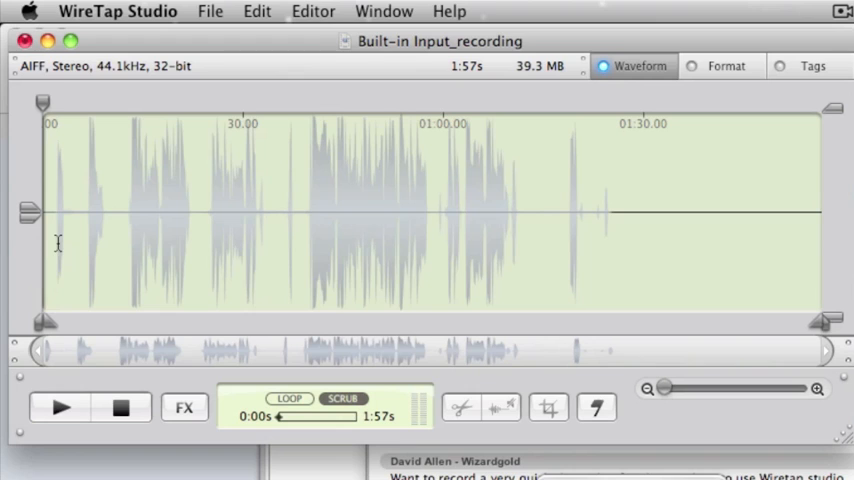
left_click(61, 407)
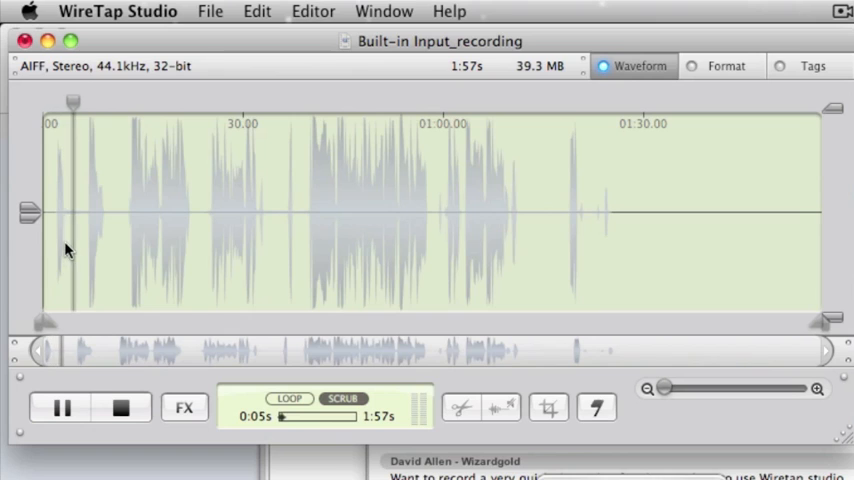
left_click(61, 407)
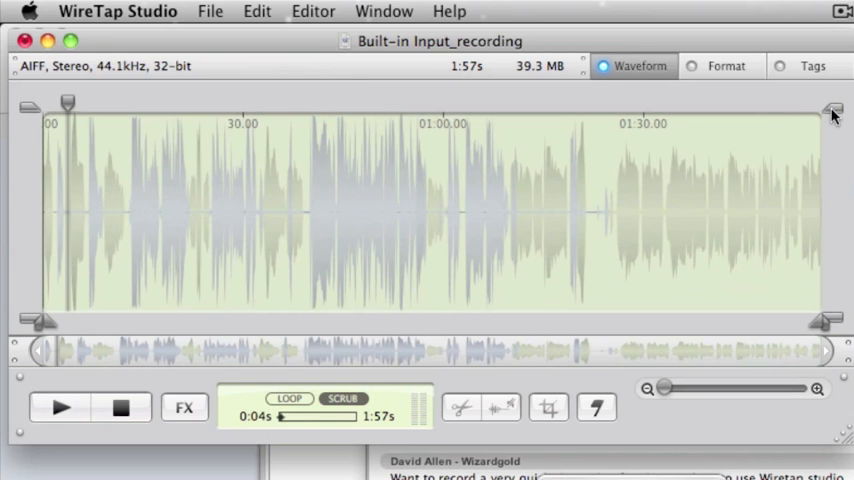
Show one speaker's channel alone, then both channels together again
left_click(60, 407)
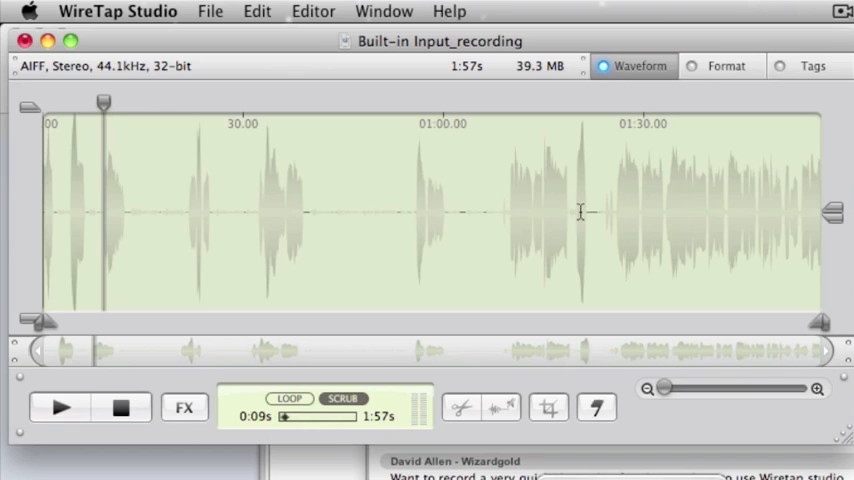
mouse_move(836, 238)
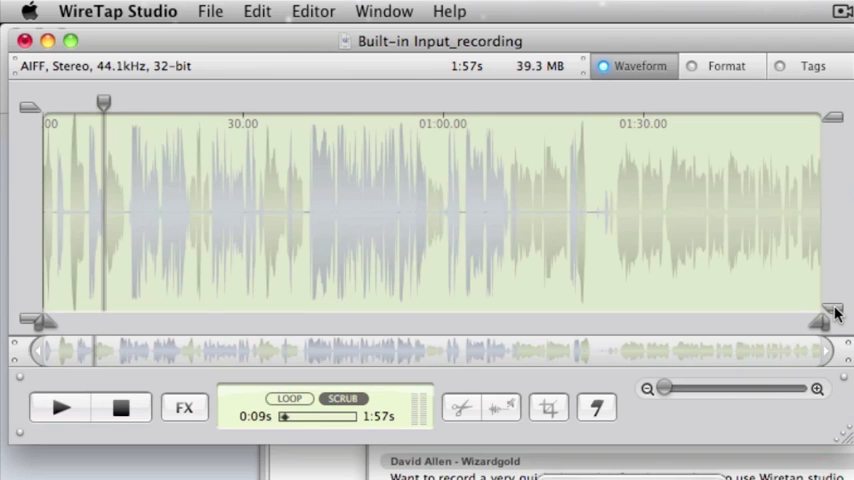
left_click(210, 11)
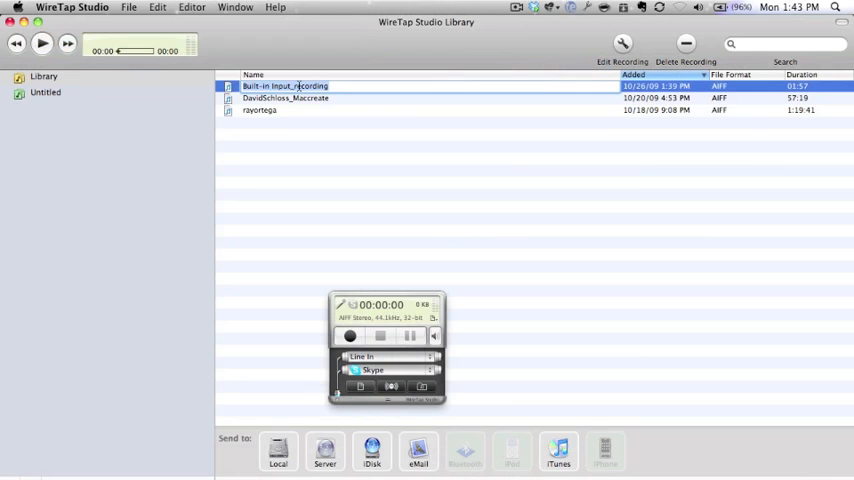
Rename the recording to 'Michael test' and bring up its export options
type("Michael test")
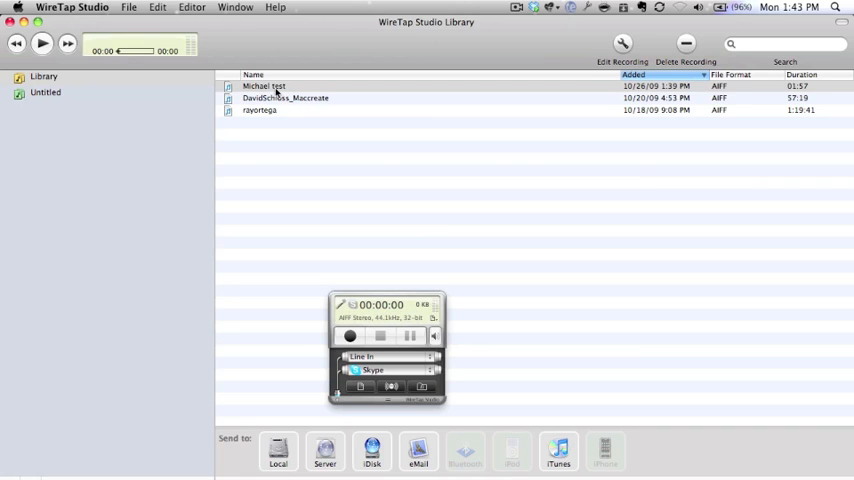
right_click(264, 86)
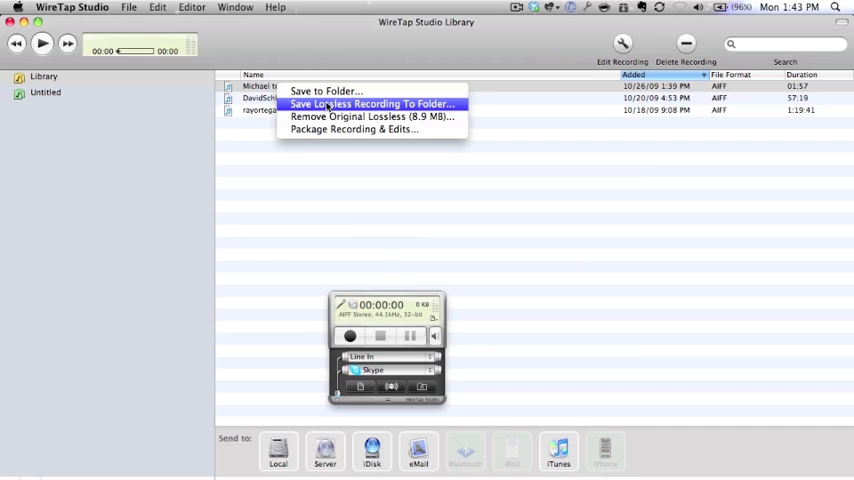
mouse_move(325, 91)
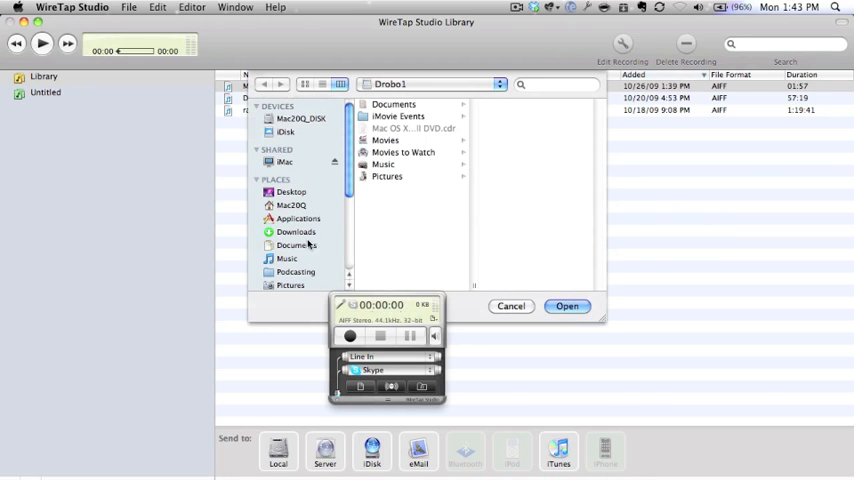
Save a lossless copy of 'Michael test' into the Podcasting folder
left_click(296, 272)
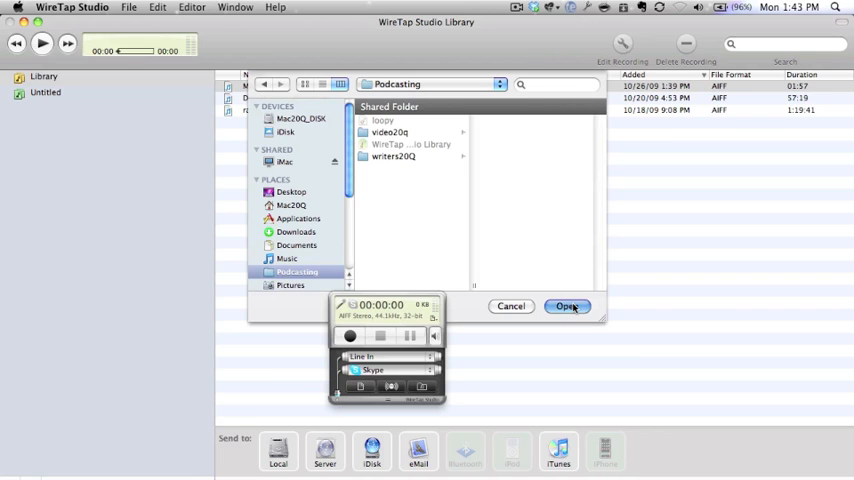
left_click(568, 306)
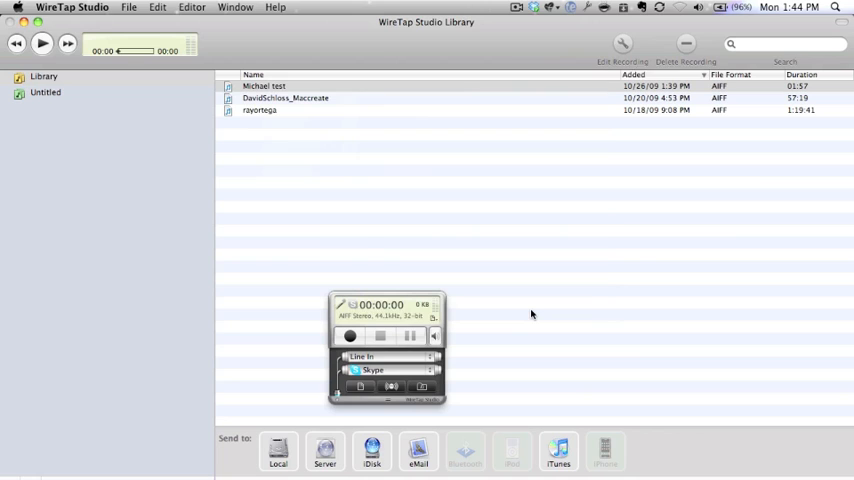
left_click(633, 75)
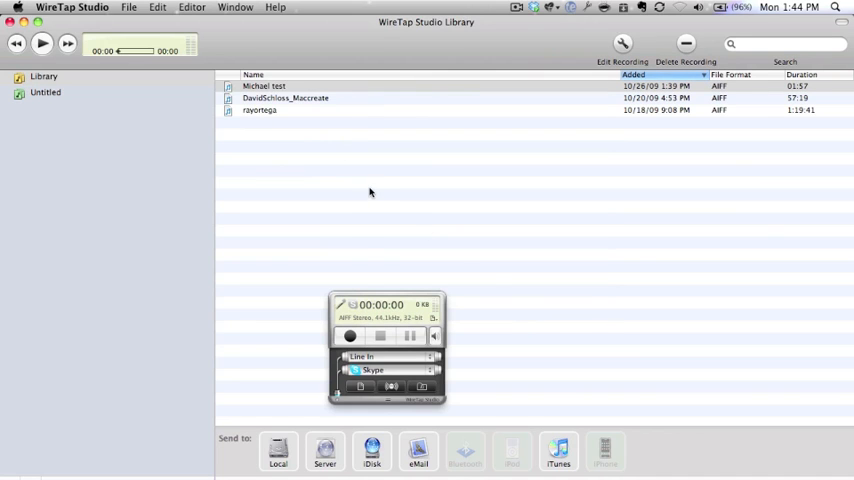
right_click(264, 86)
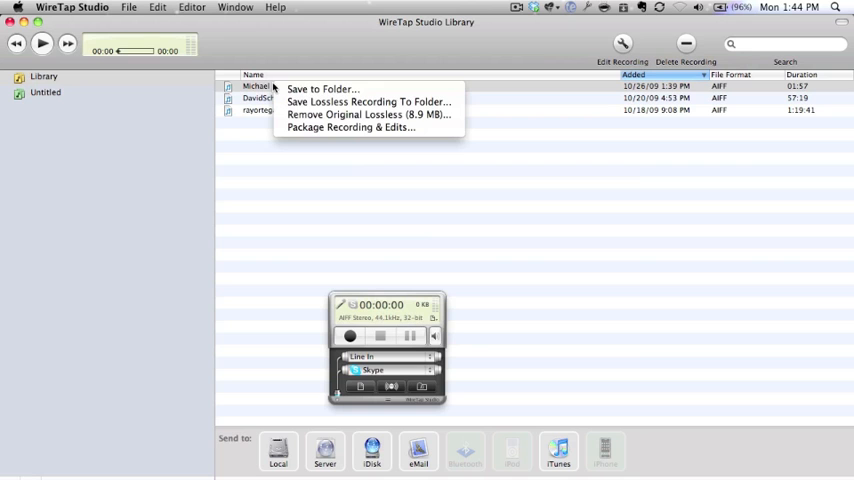
left_click(322, 89)
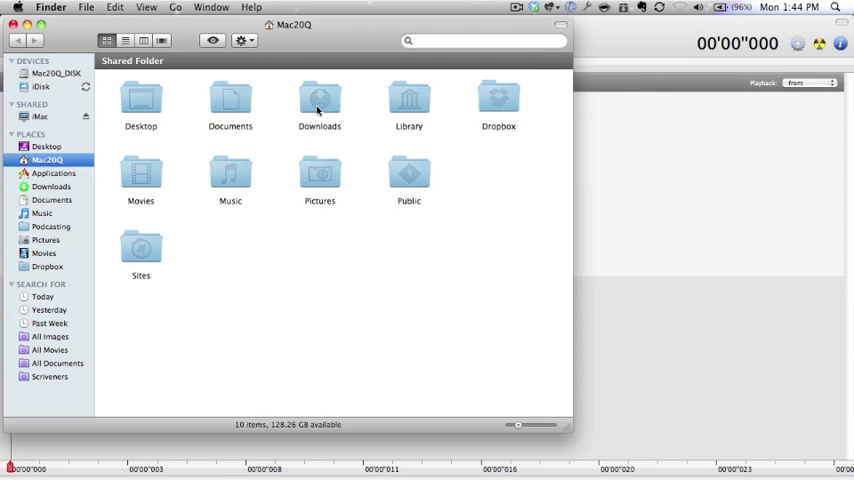
Select 'Michael test.aiff' in Finder's Podcasting folder
left_click(50, 226)
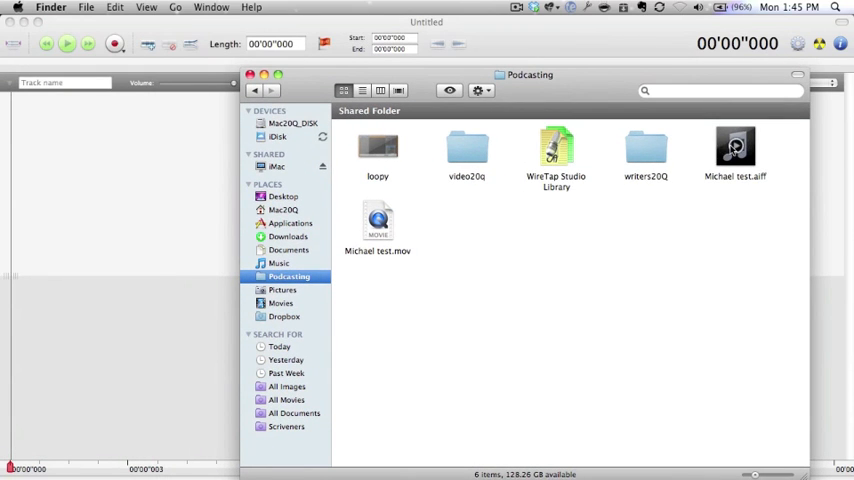
left_click(735, 150)
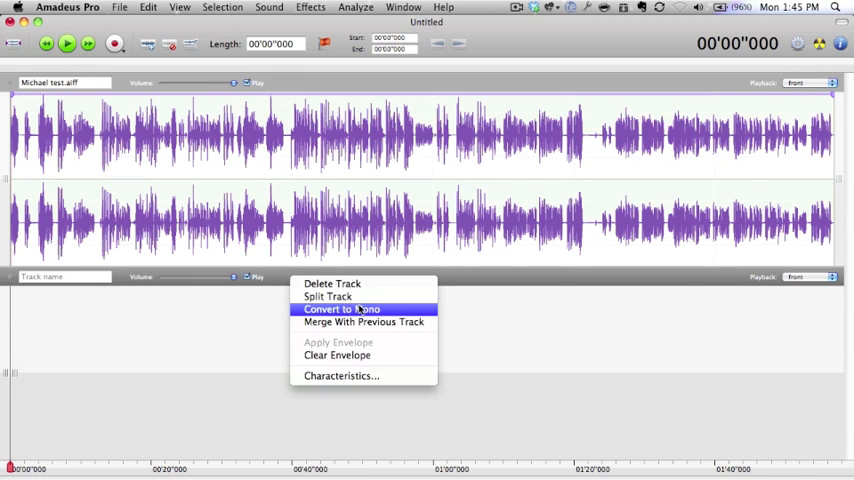
Convert the Michael test stereo track to mono in Amadeus Pro
left_click(341, 309)
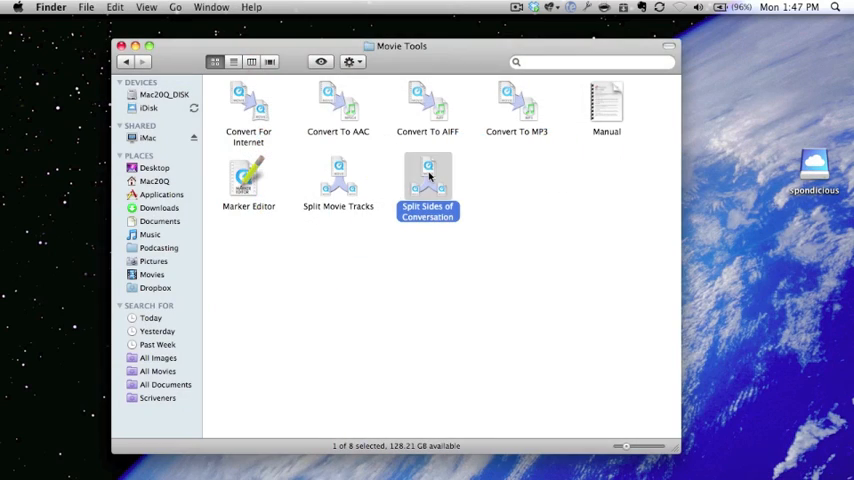
Launch Split Sides of Conversation to produce the Side 1 and Side 2 movies
double_click(427, 180)
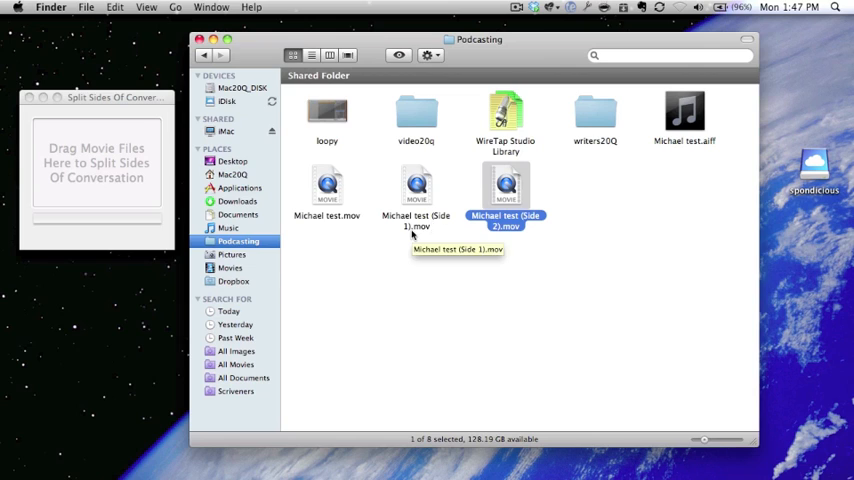
mouse_move(533, 226)
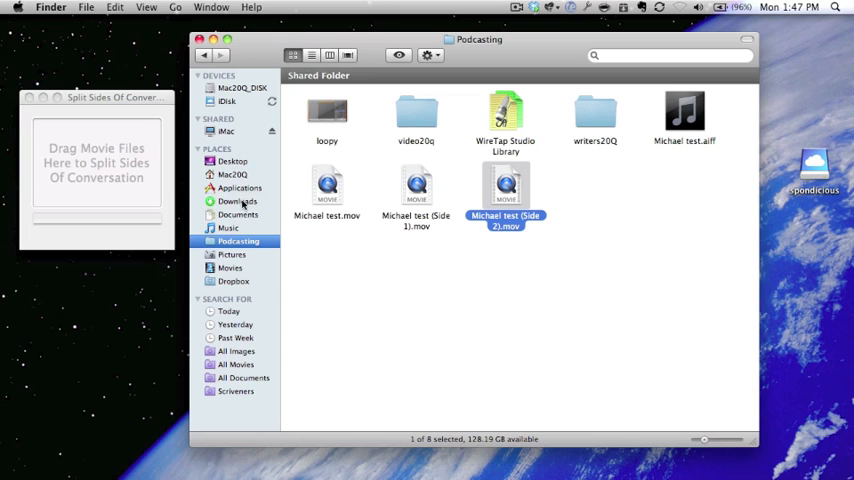
Convert both Side movies to AIF files with Movie Tools' Convert To AIFF
left_click(239, 188)
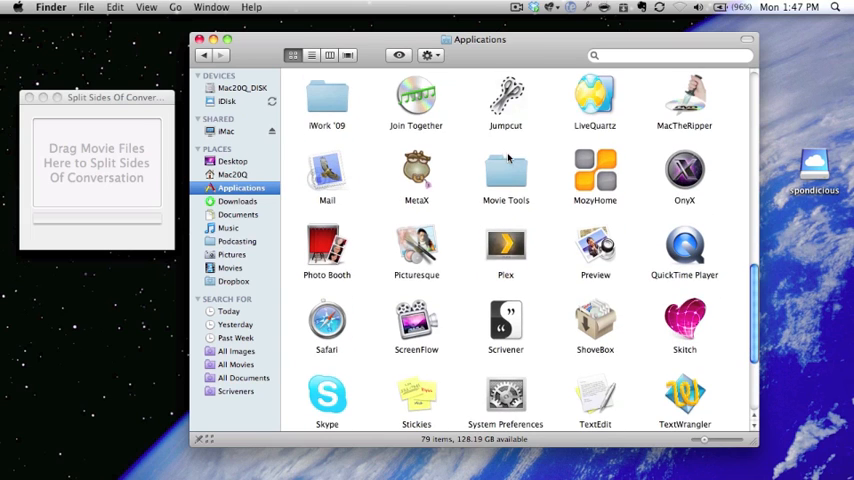
double_click(505, 170)
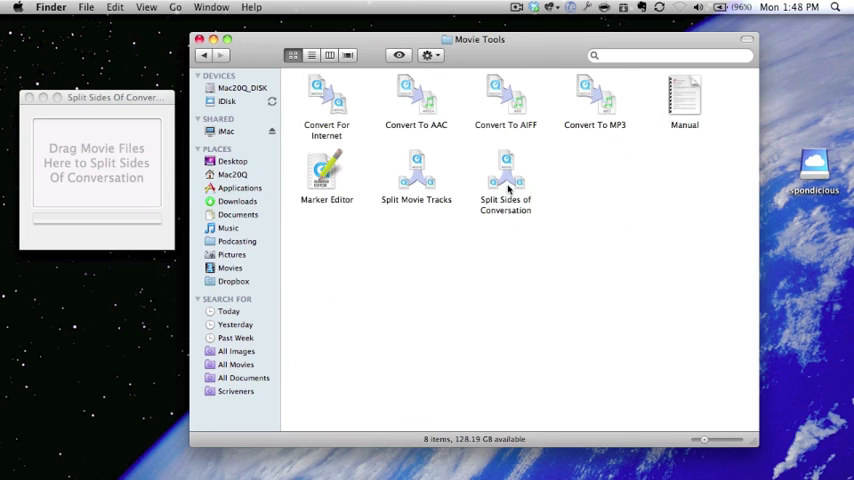
mouse_move(500, 122)
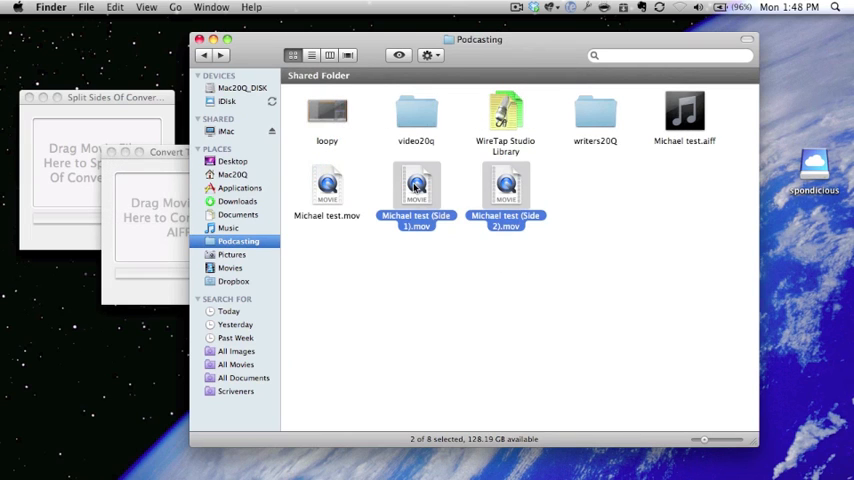
left_click_drag(416, 190, 180, 212)
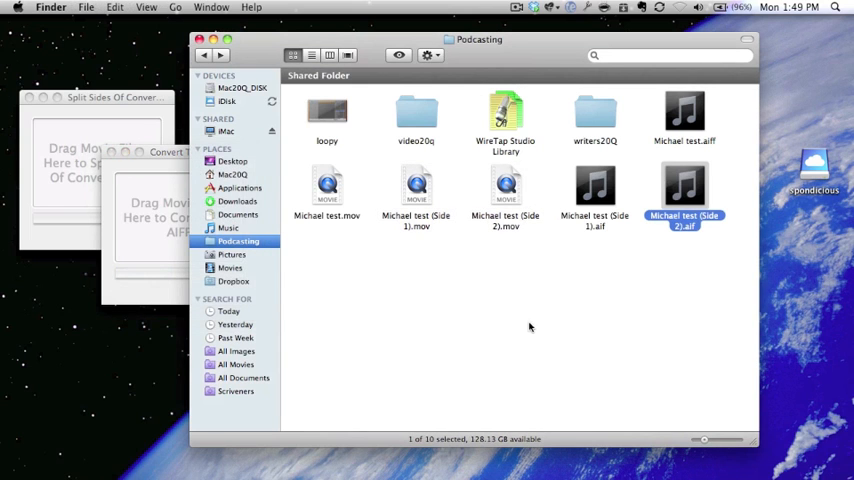
left_click(670, 265)
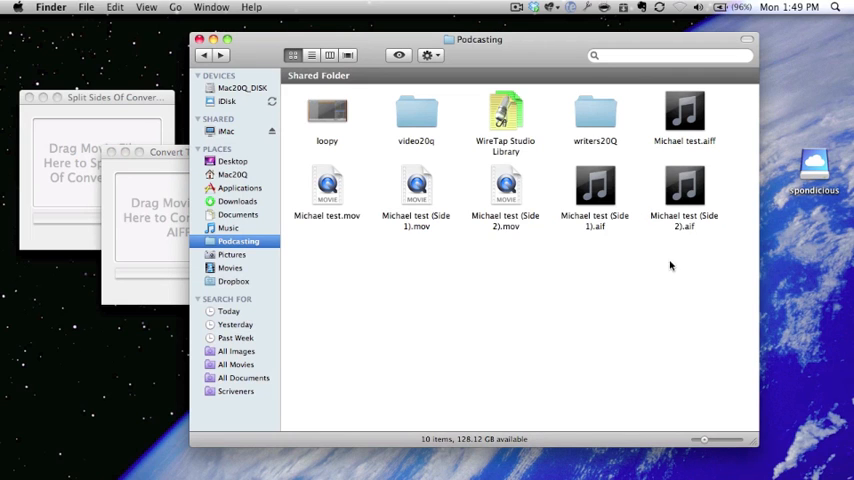
mouse_move(665, 270)
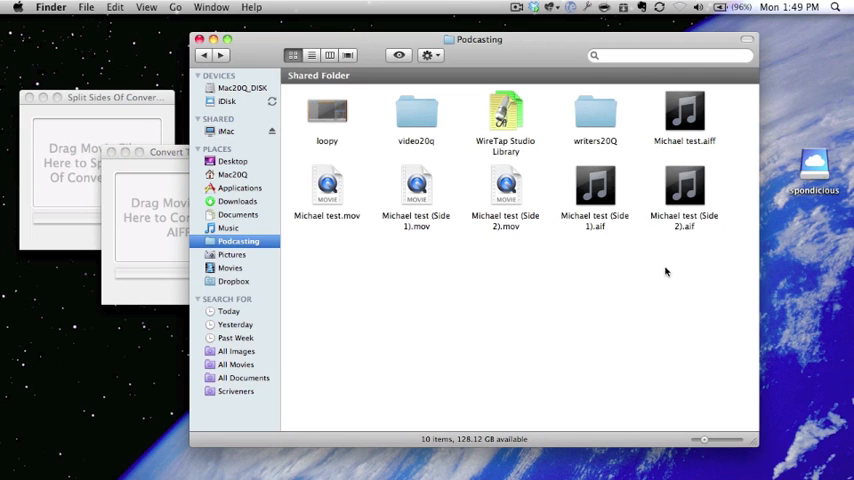
mouse_move(603, 210)
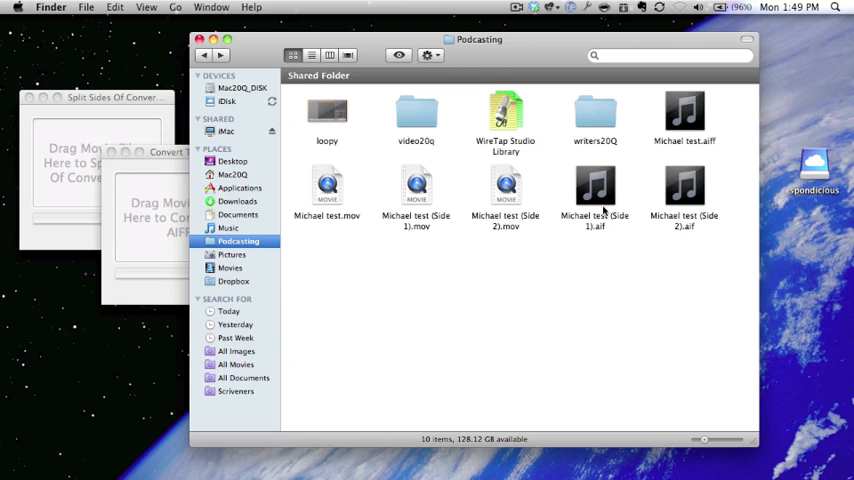
Convert the Side 1 stereo track to mono and play it briefly to check
right_click(594, 190)
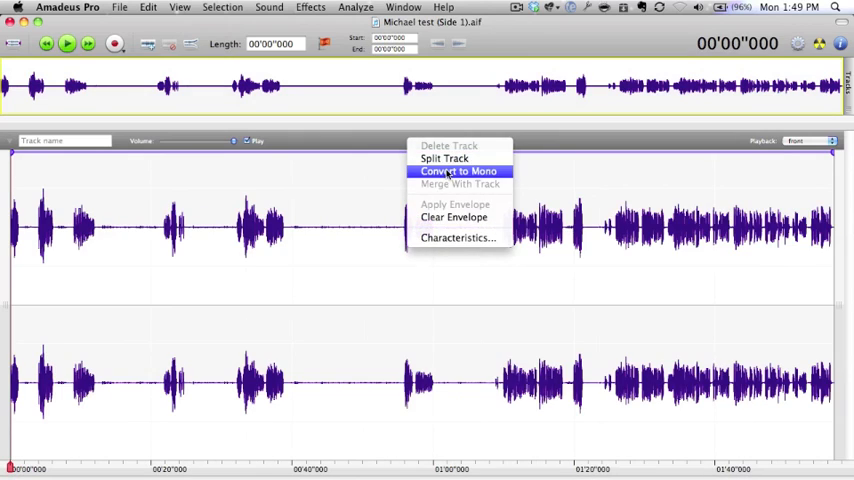
left_click(459, 170)
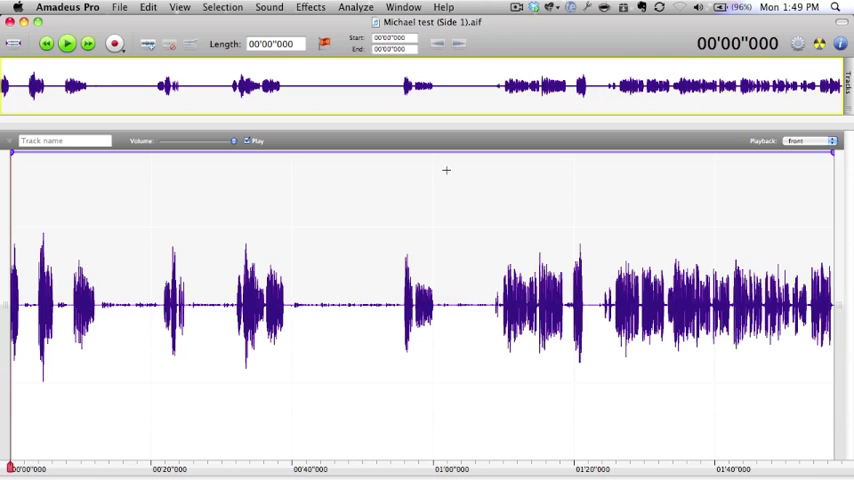
left_click(66, 43)
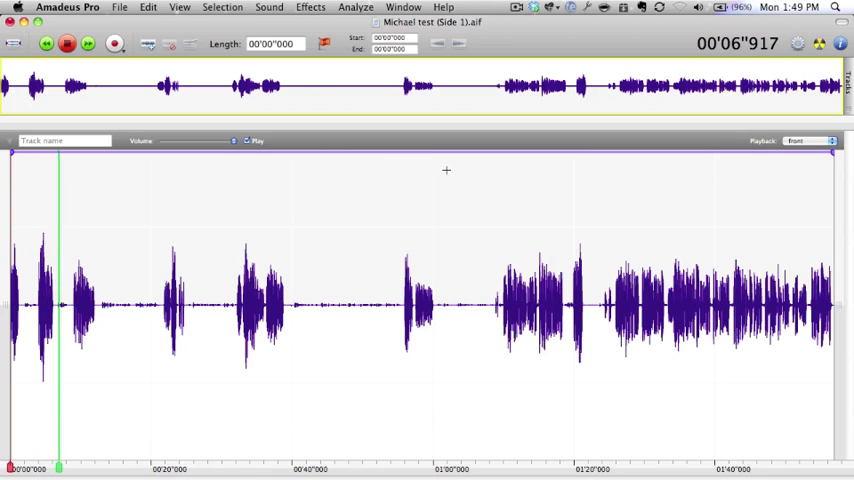
left_click(66, 43)
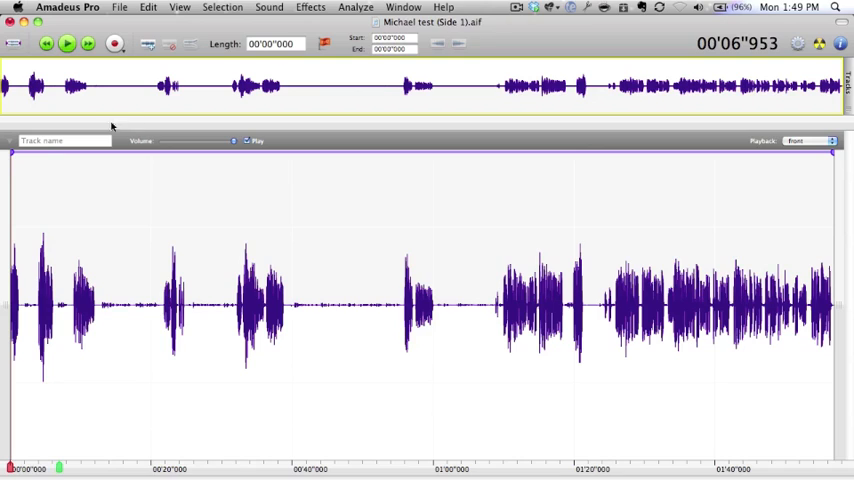
Name the Side 1 track 'David'
type("D")
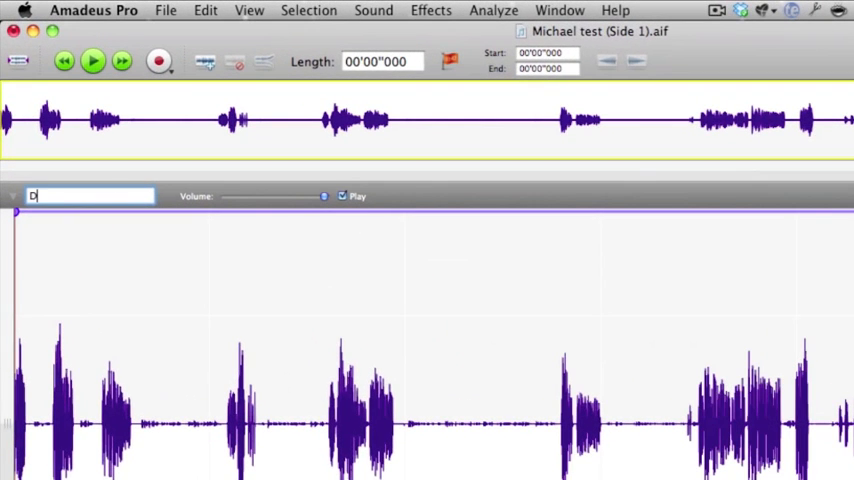
type("avid")
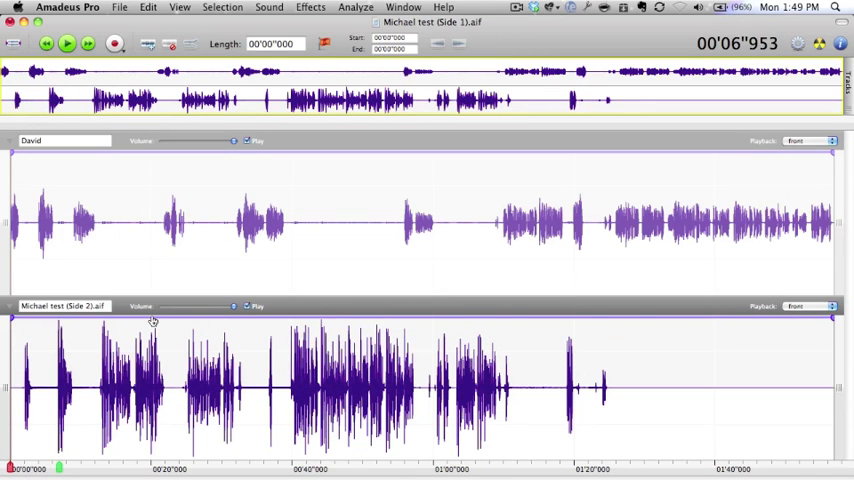
mouse_move(168, 310)
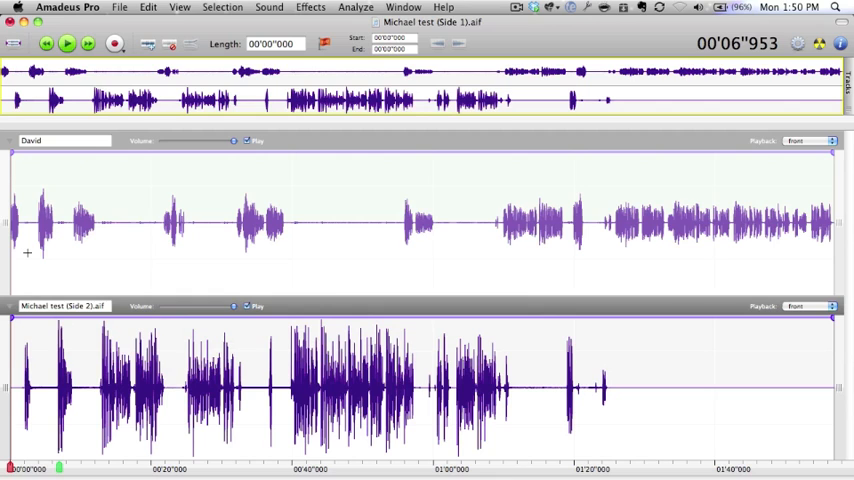
Select the whole second speaker track and bring up the Effects menu for denoising
left_click(66, 43)
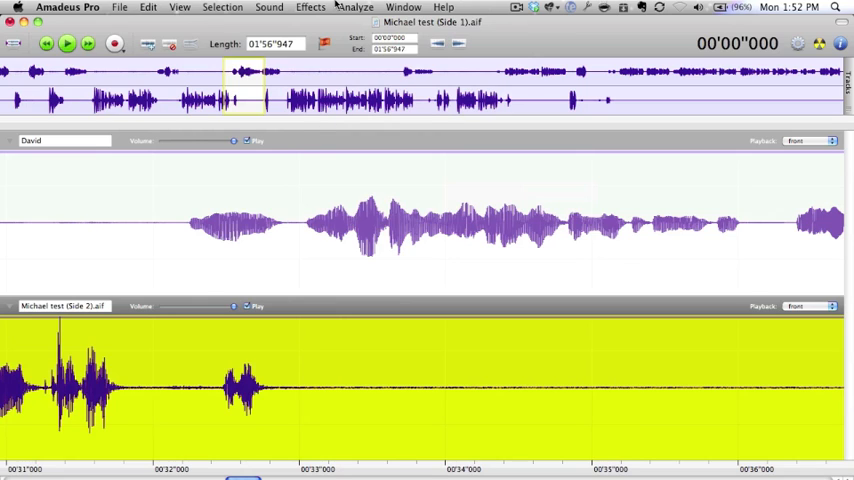
left_click(310, 7)
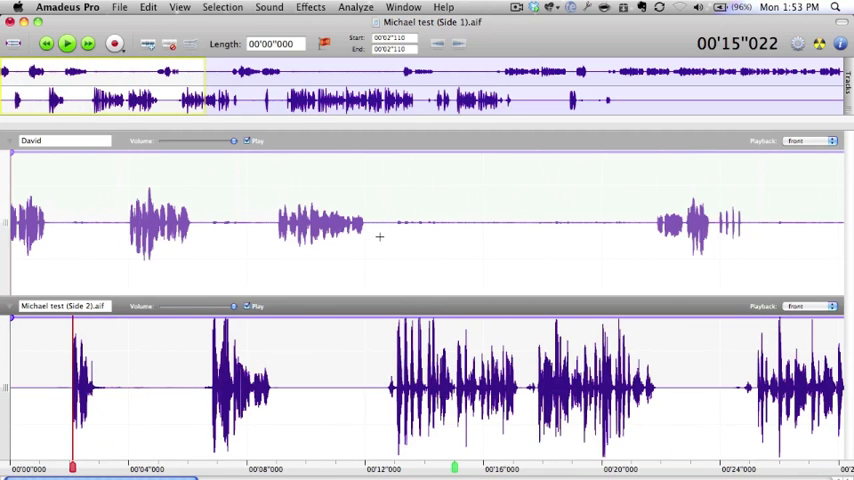
Fill David's quiet gap, about 12 to 22 seconds, with generated silence
left_click_drag(378, 220, 543, 220)
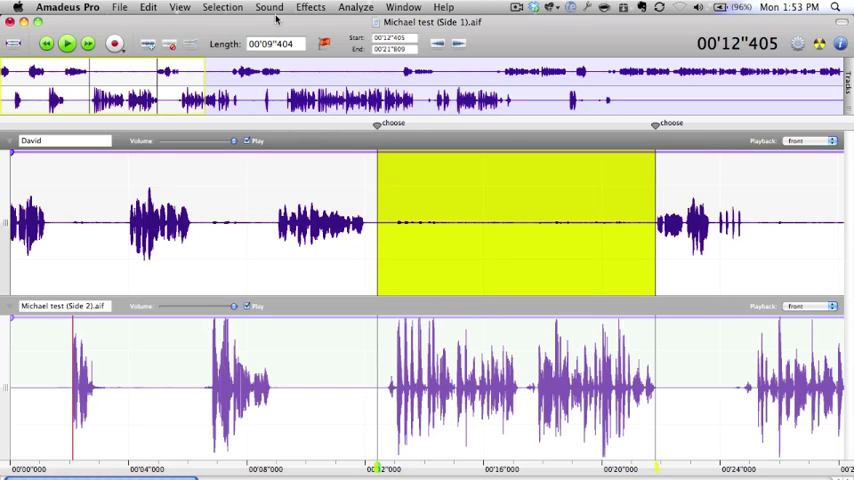
left_click(310, 7)
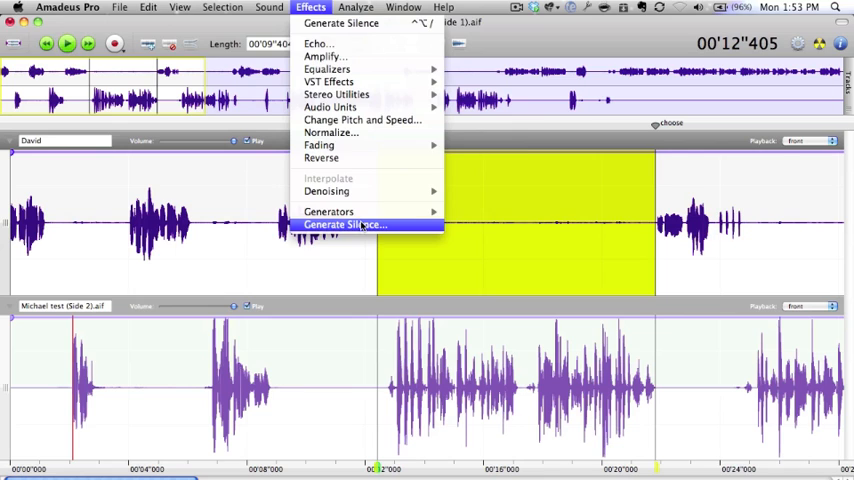
left_click(344, 224)
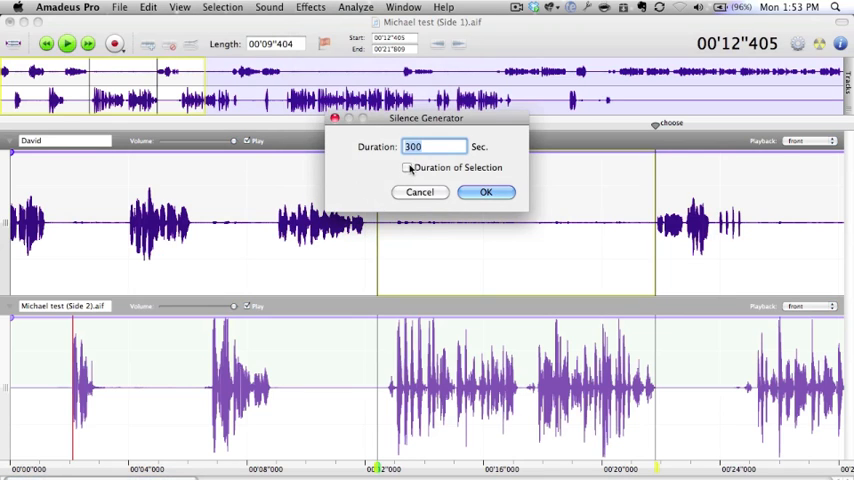
left_click(485, 192)
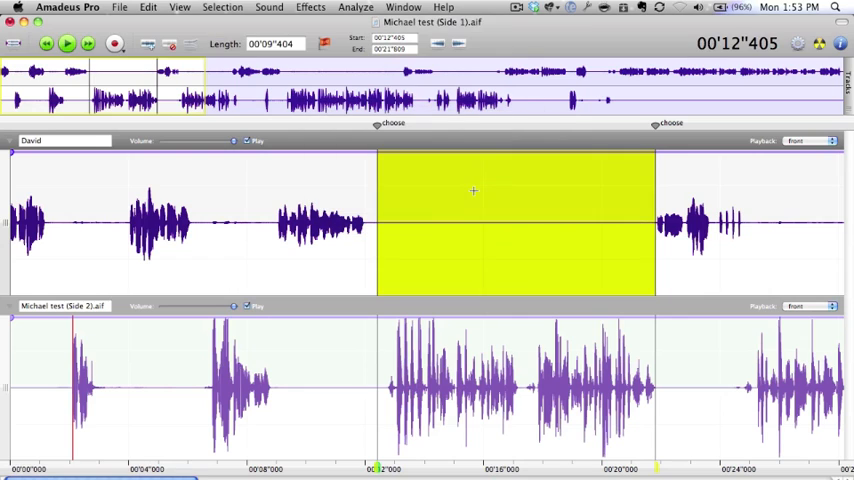